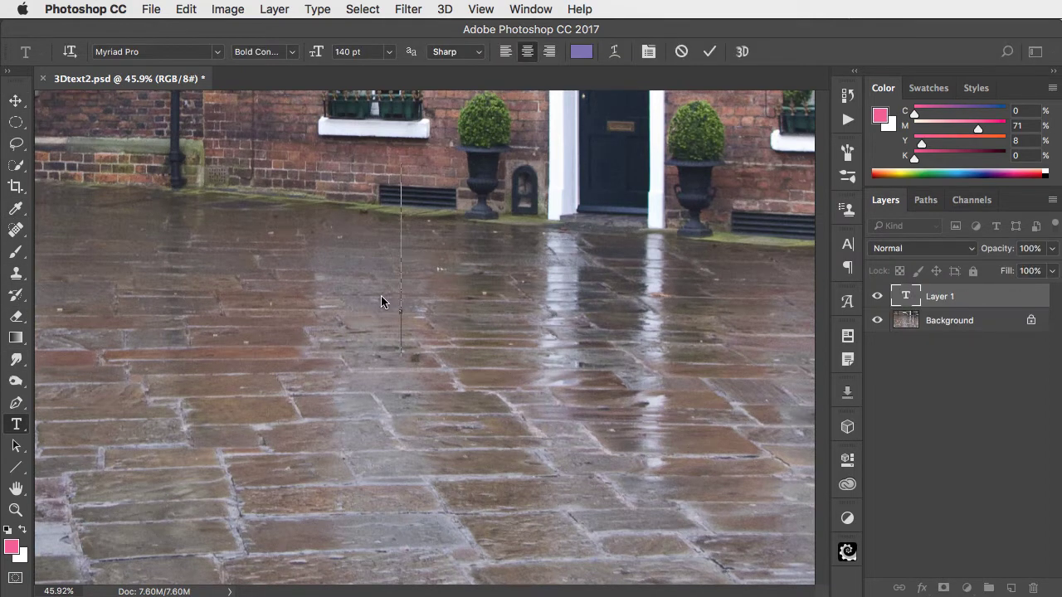
- Type PHOTOSHOP in bold purple and shift it slightly lower and right on the photo
type("PHOTOSHOP")
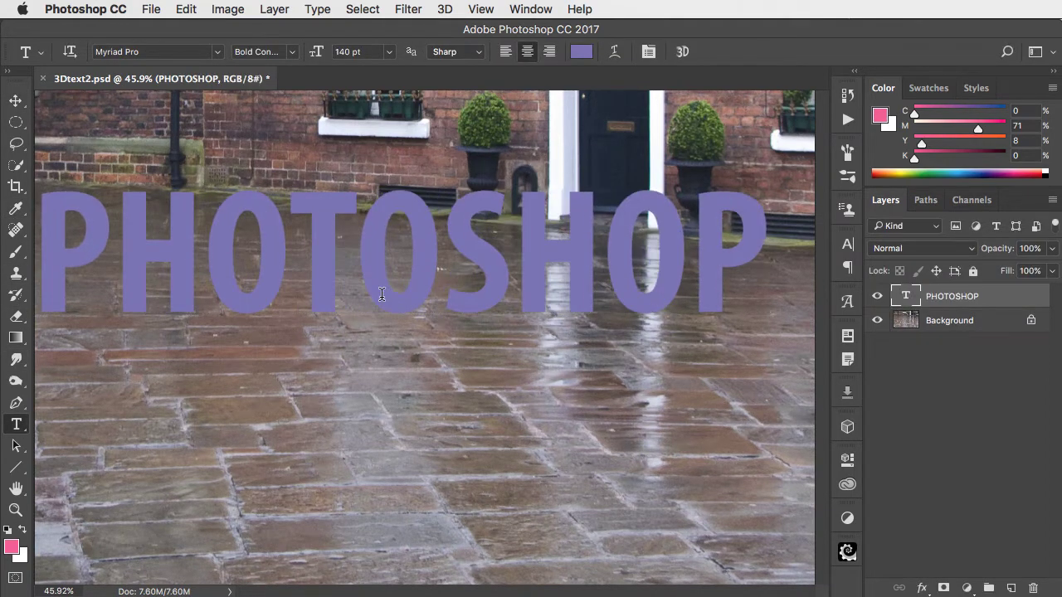
left_click_drag(382, 294, 518, 307)
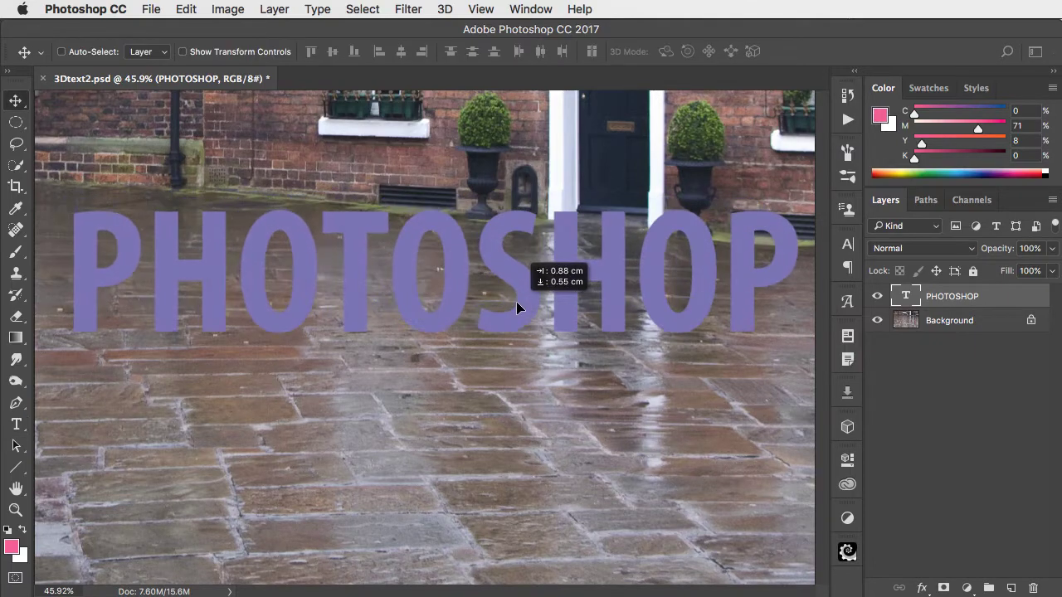
- Extrude the PHOTOSHOP text layer into a 3D object and accept the 3D workspace
left_click(445, 9)
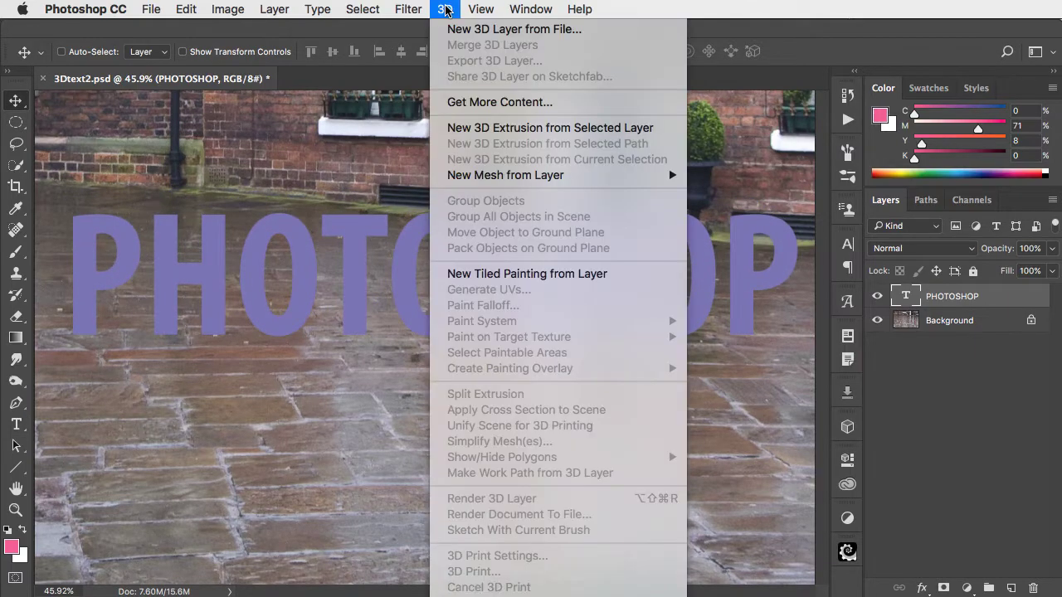
mouse_move(550, 127)
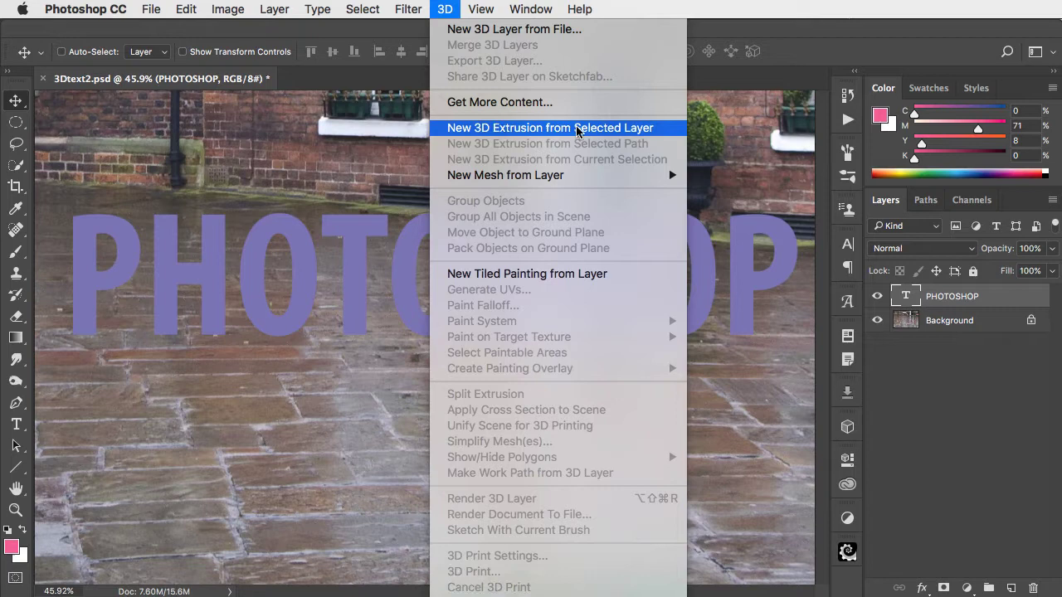
left_click(550, 128)
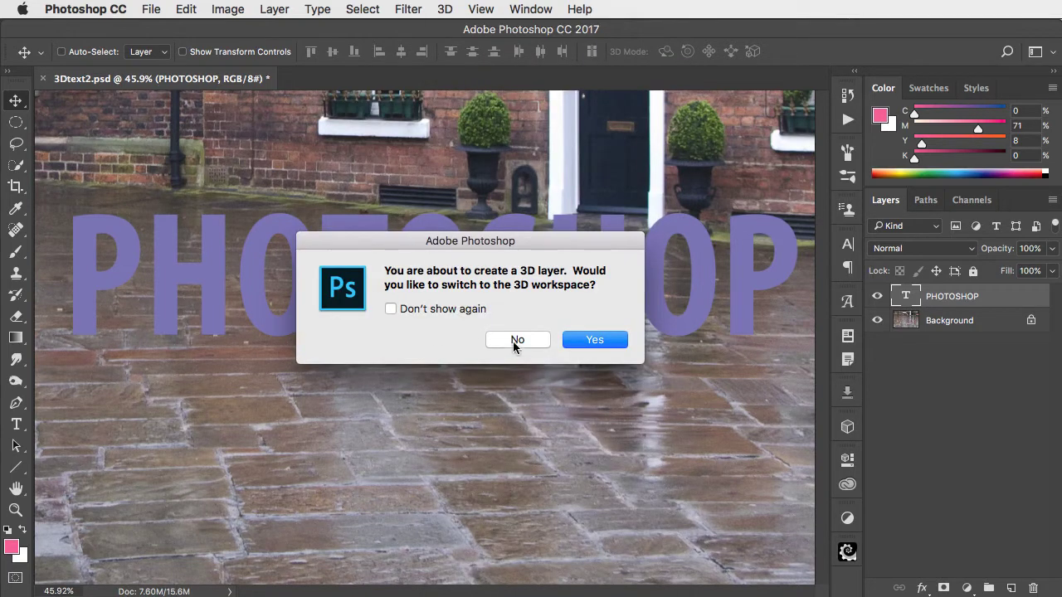
mouse_move(594, 340)
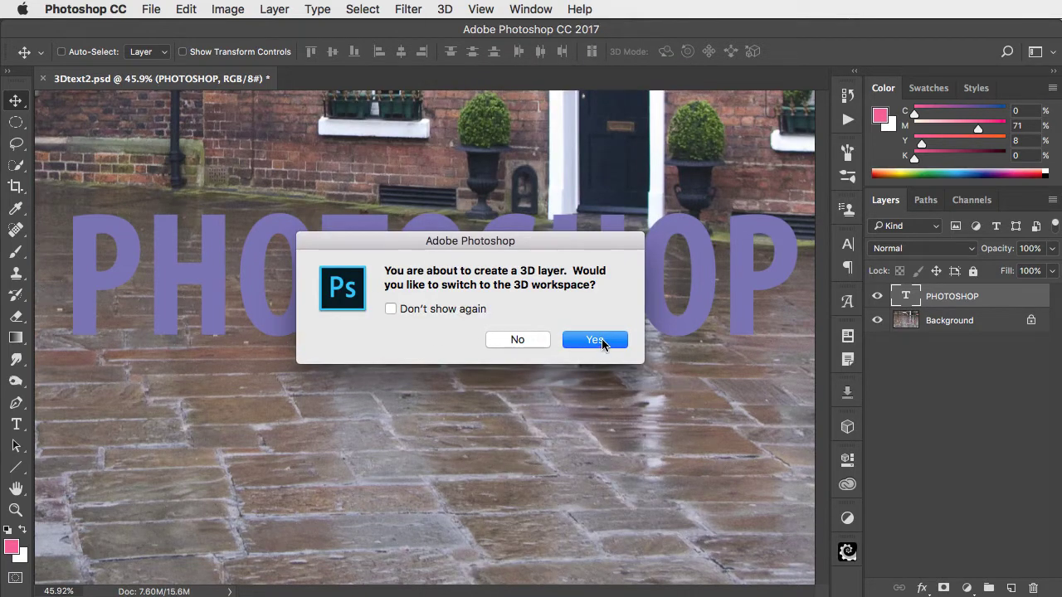
left_click(594, 340)
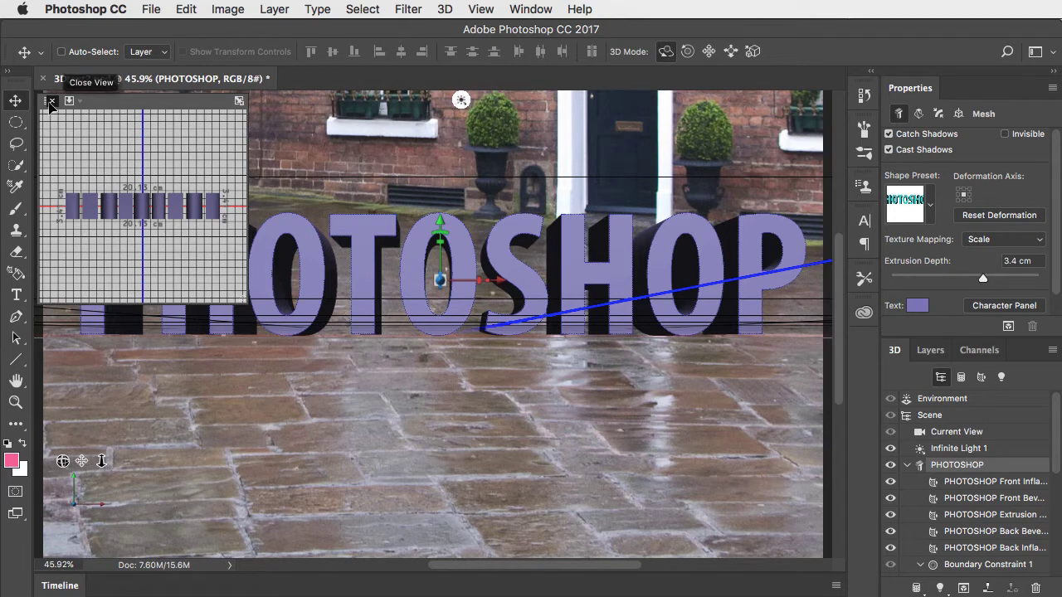
- Close the secondary scene view and orbit the camera until the letters stand on the ground
left_click(43, 100)
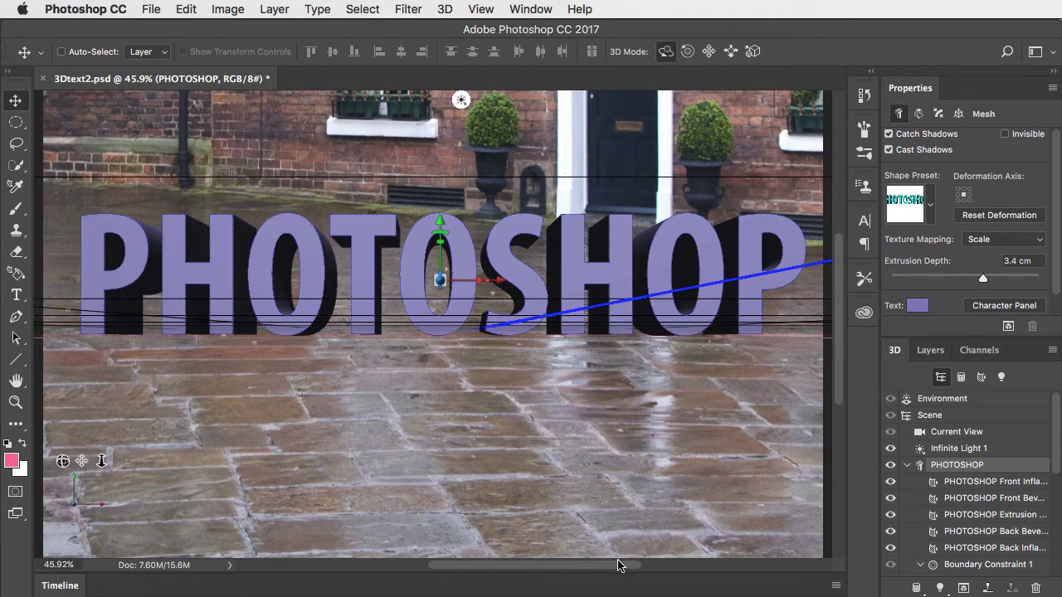
mouse_move(62, 460)
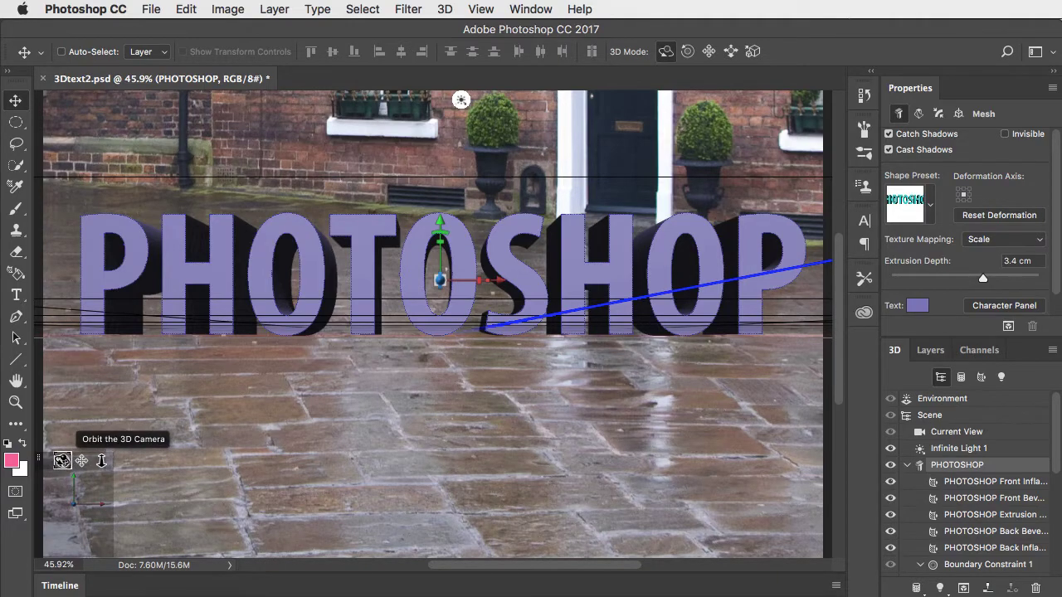
left_click_drag(462, 100, 420, 99)
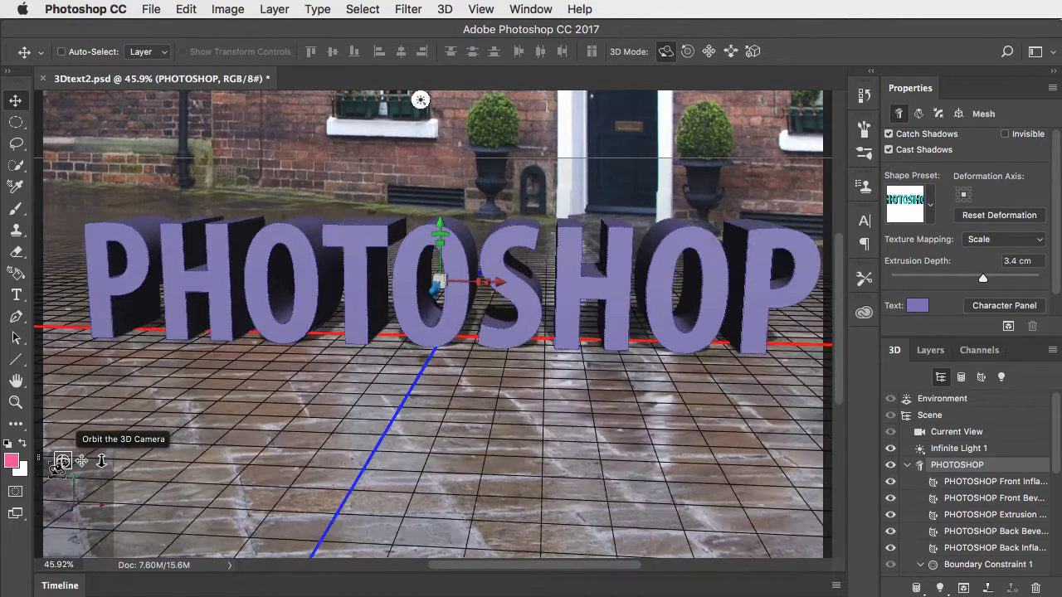
left_click_drag(421, 100, 365, 100)
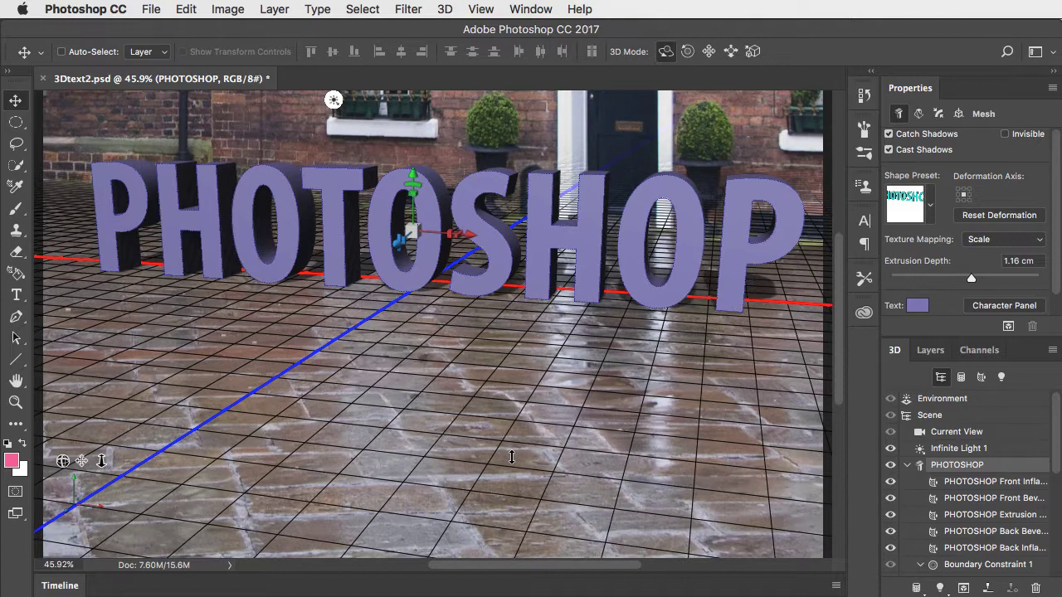
mouse_move(465, 244)
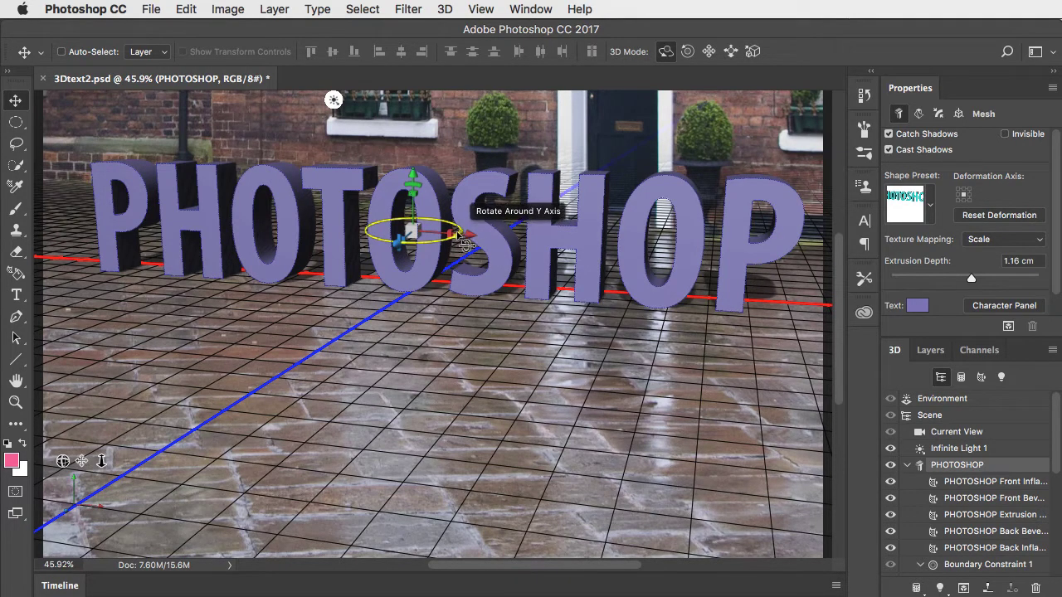
- Turn the 3D word around its vertical axis so it angles away into the scene
left_click_drag(464, 244, 419, 265)
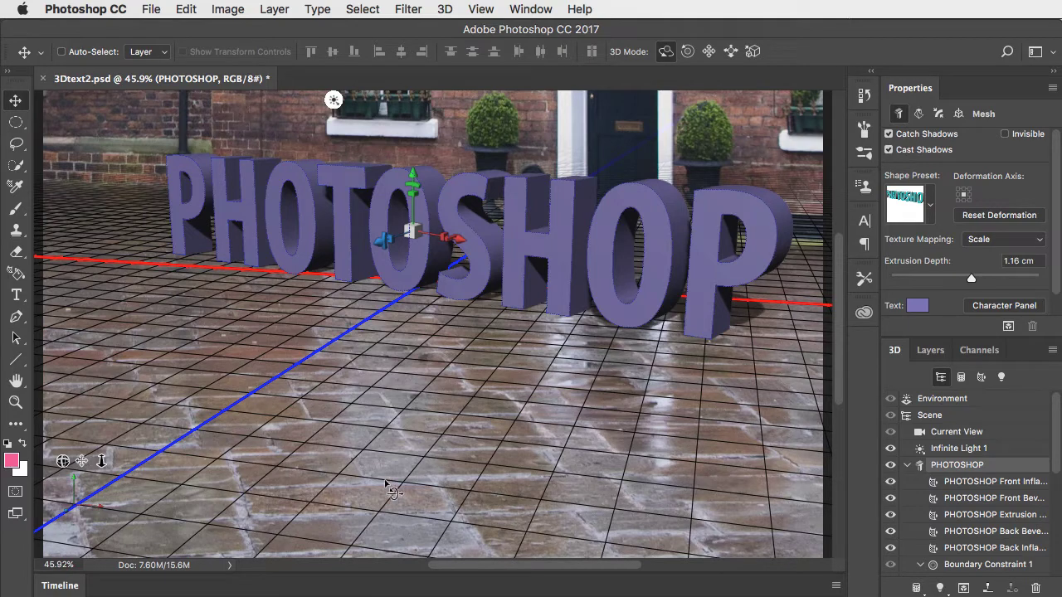
mouse_move(333, 100)
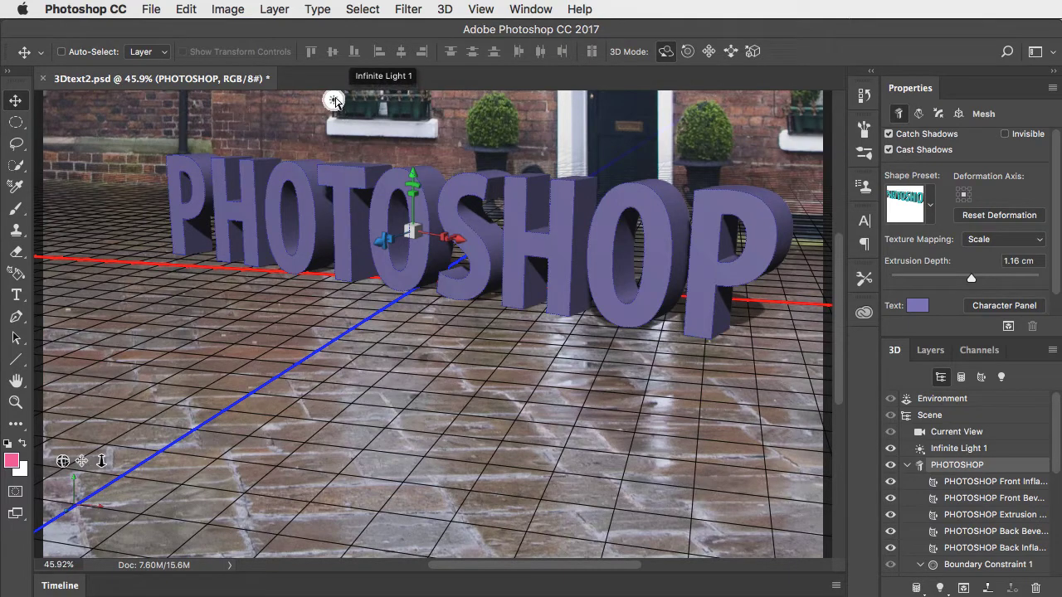
- Swing Infinite Light 1 to a new direction so the letter sides fall into shade
left_click(958, 447)
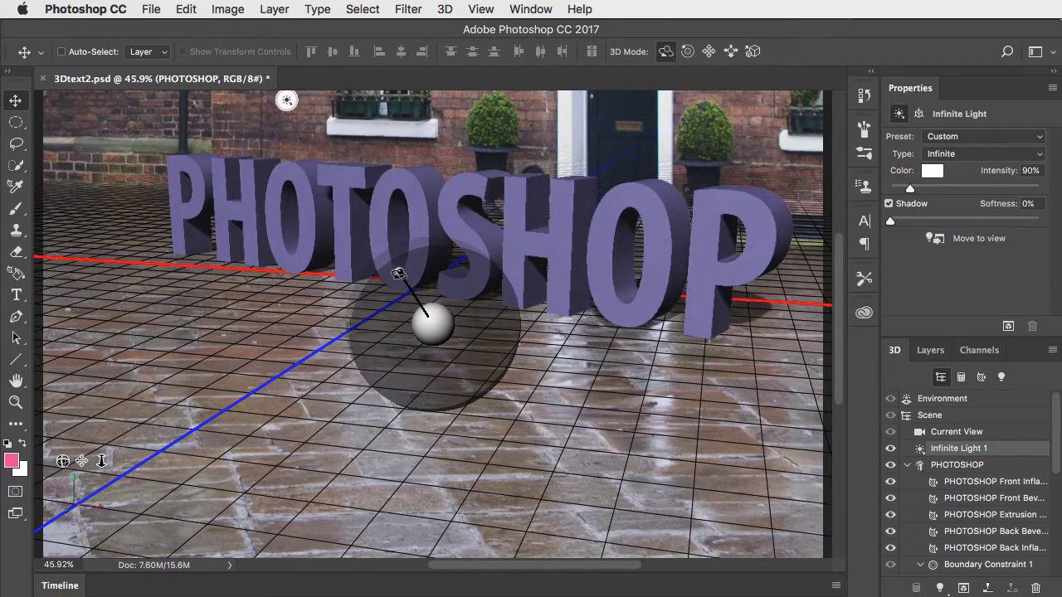
left_click_drag(399, 273, 349, 224)
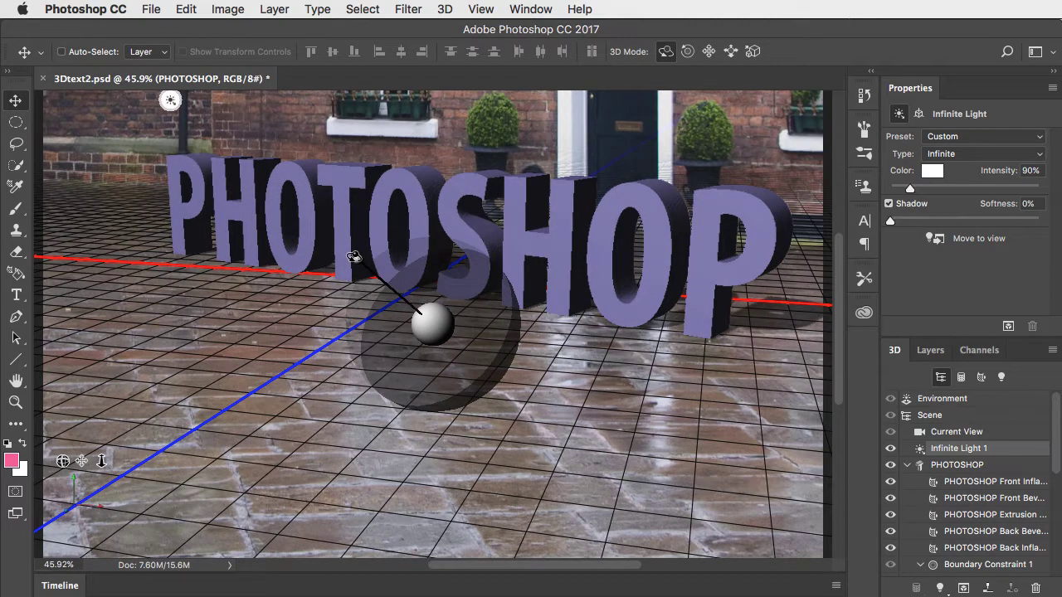
left_click(956, 464)
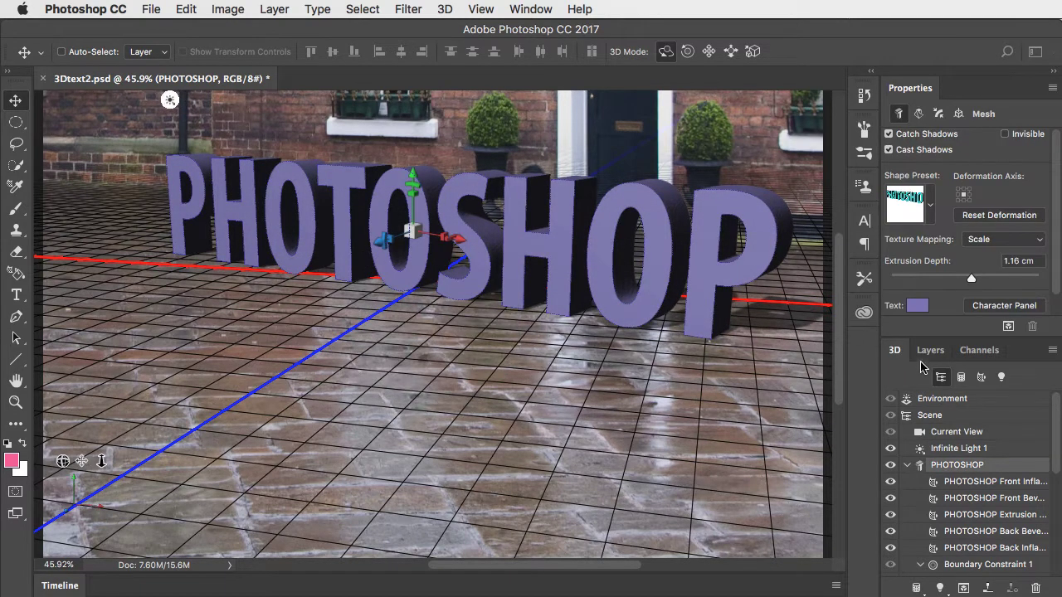
- Select Environment in the 3D panel to reach its ground plane settings
left_click(941, 398)
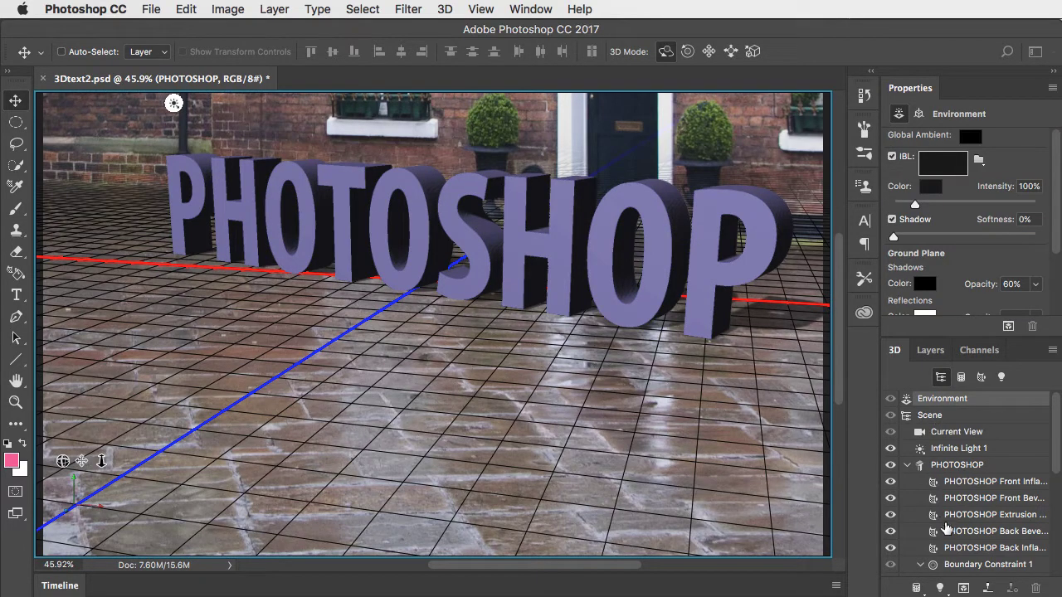
mouse_move(894, 239)
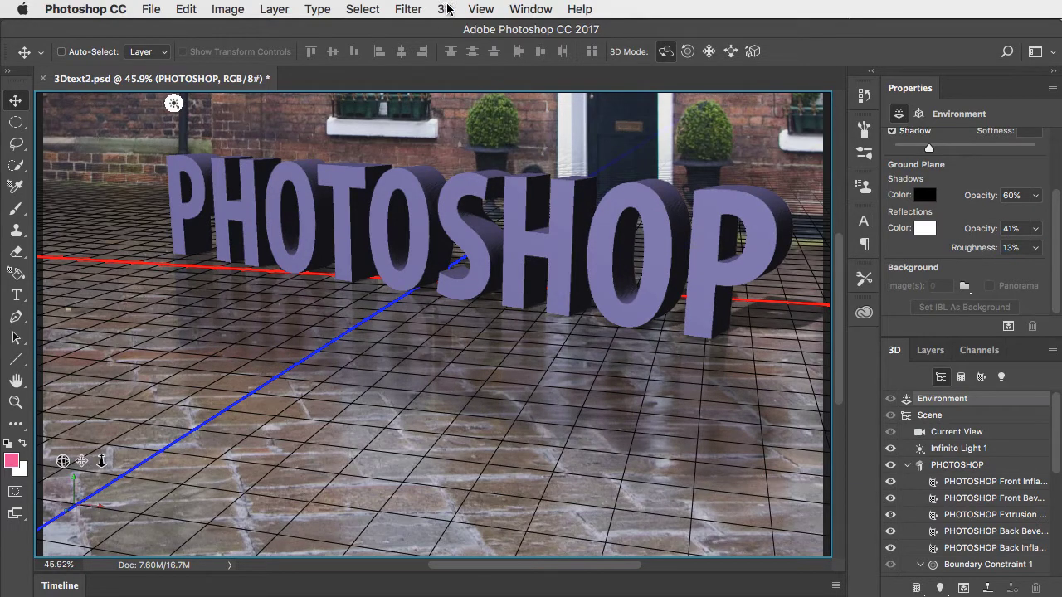
- Render the 3D layer to produce shadows and reflections on the paving
left_click(445, 9)
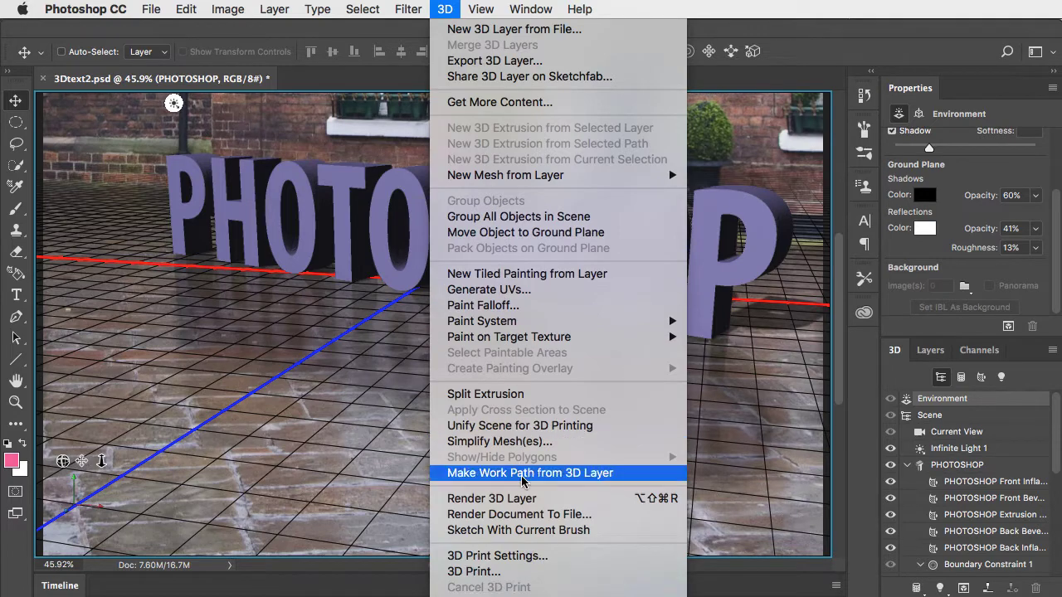
left_click(529, 472)
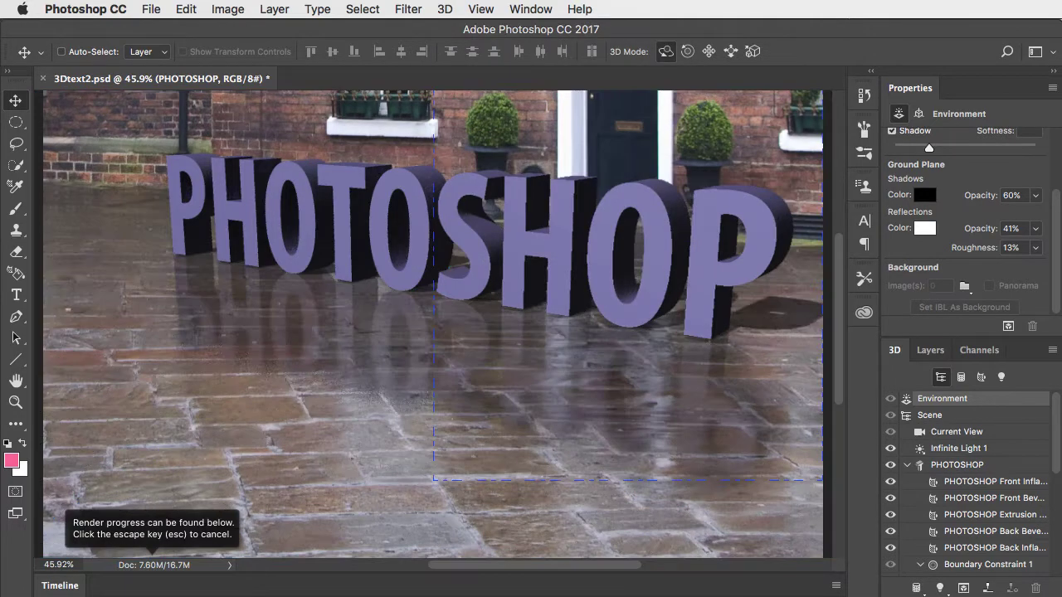